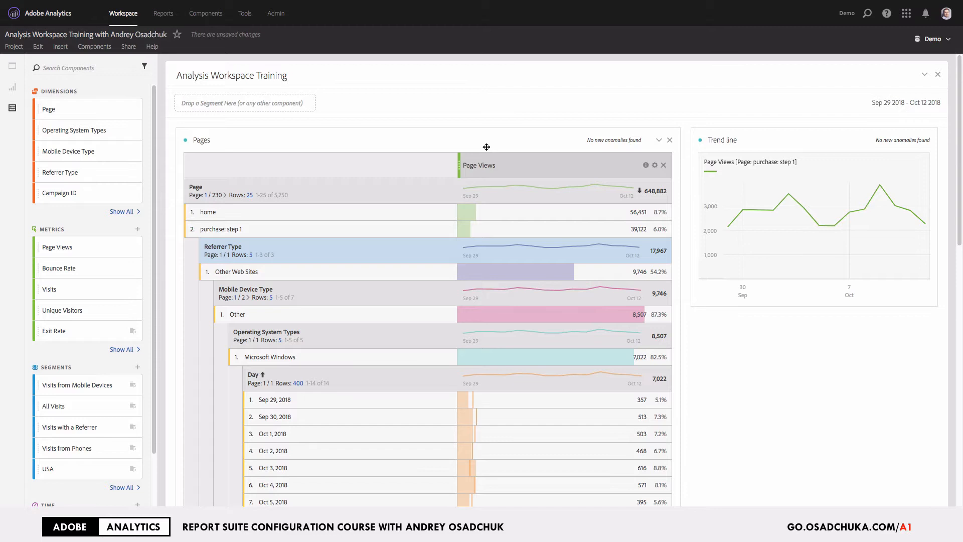
mouse_move(466, 137)
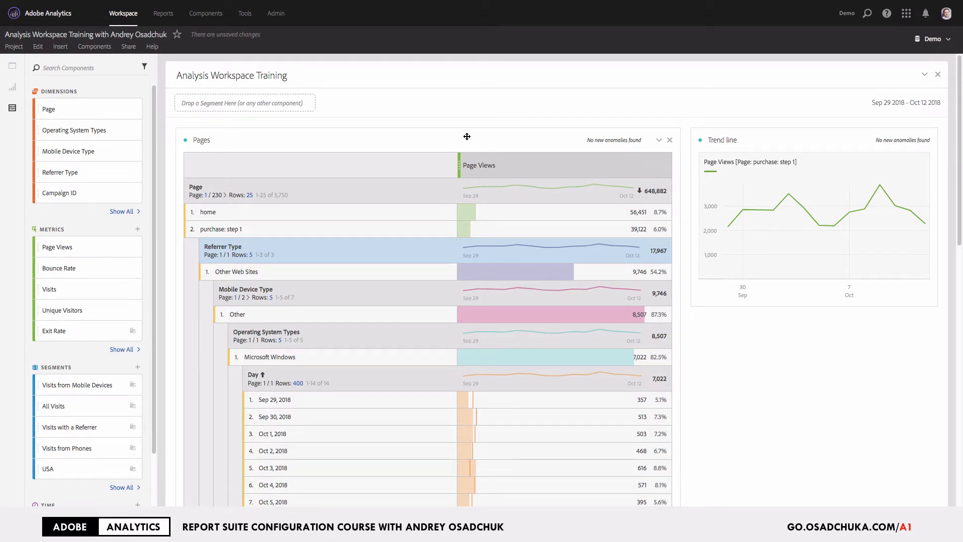
mouse_move(415, 274)
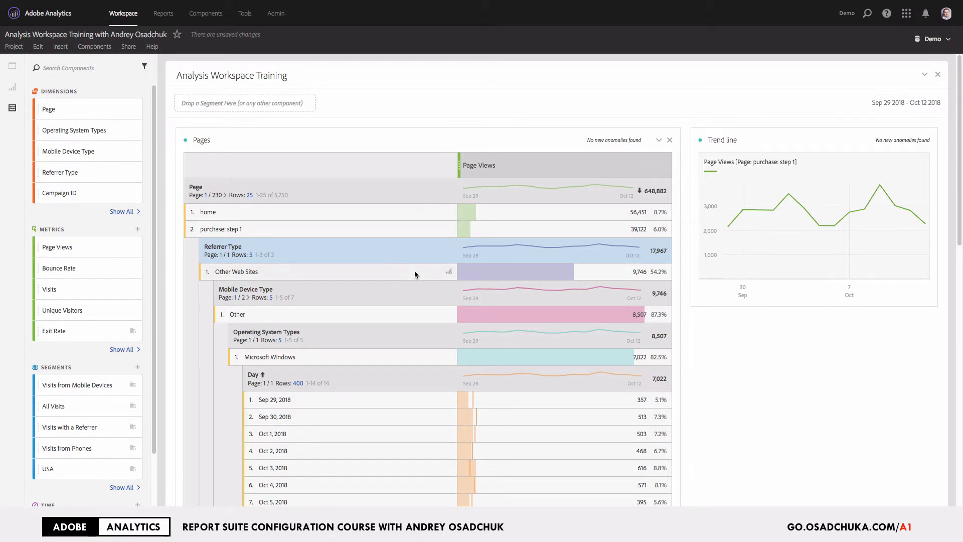
mouse_move(766, 352)
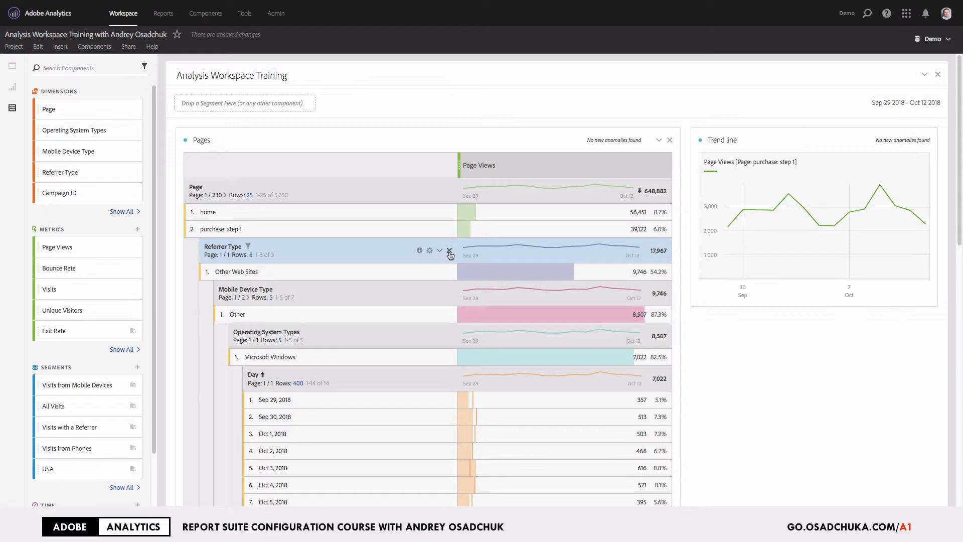
Step: Undo the last project change, keeping the Pages table's Referrer Type, Mobile Device Type, OS and Day breakdowns
left_click(450, 250)
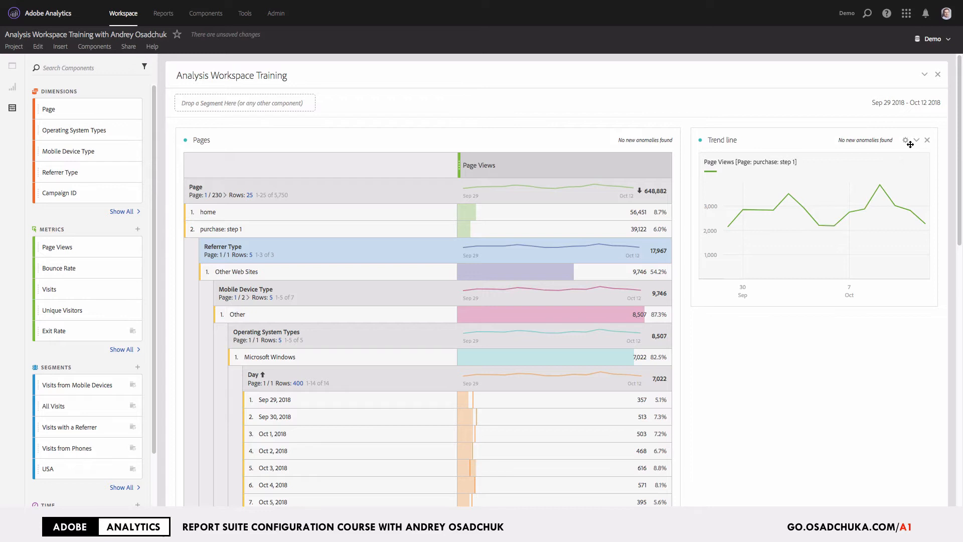
mouse_move(905, 141)
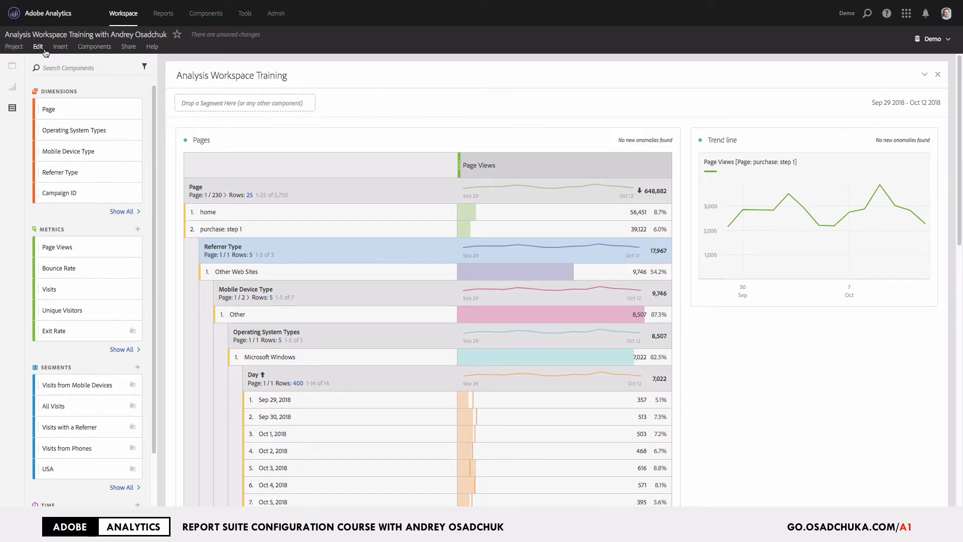
left_click(37, 46)
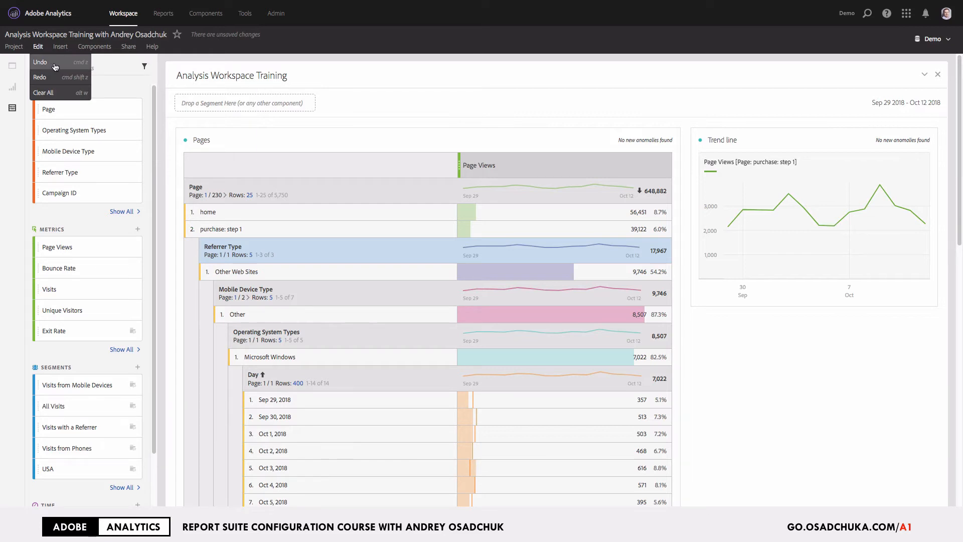
left_click(717, 382)
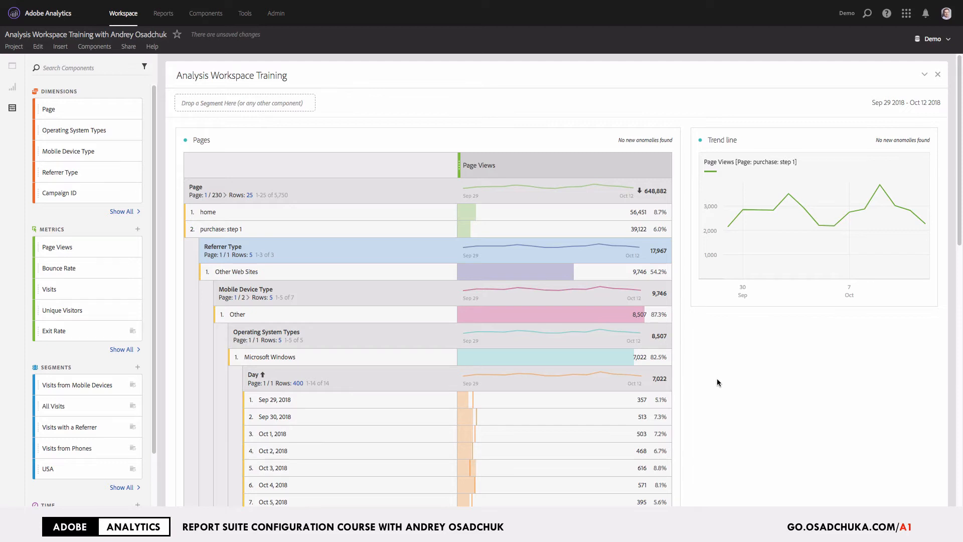
mouse_move(525, 149)
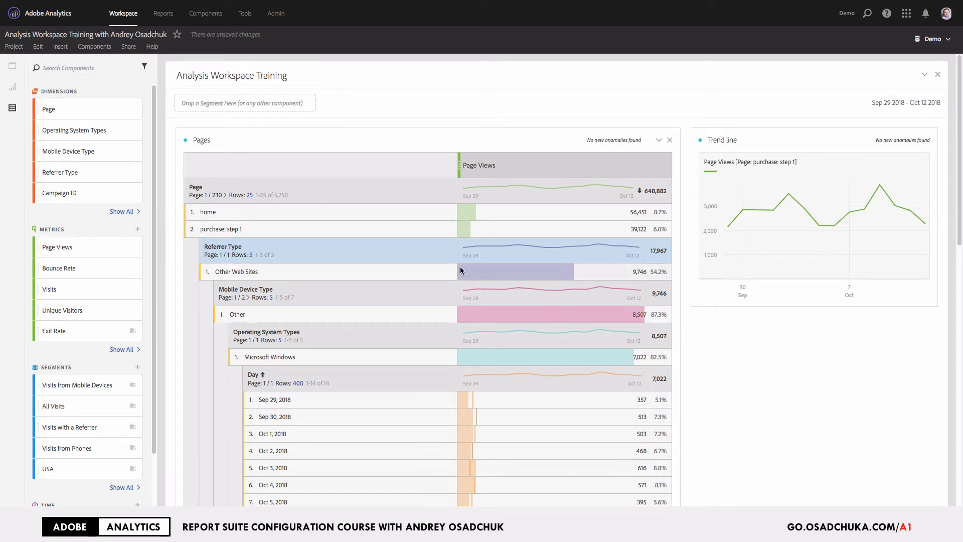
mouse_move(462, 270)
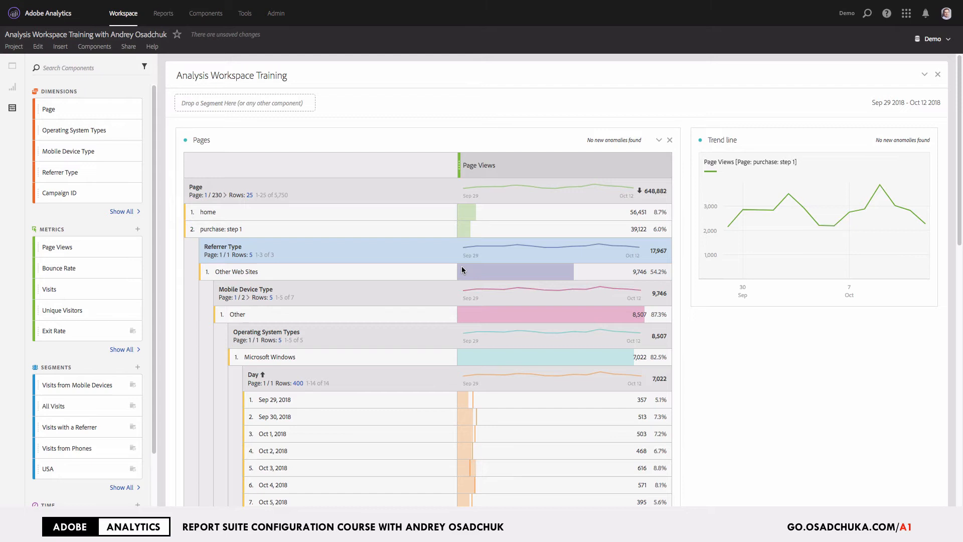
mouse_move(425, 258)
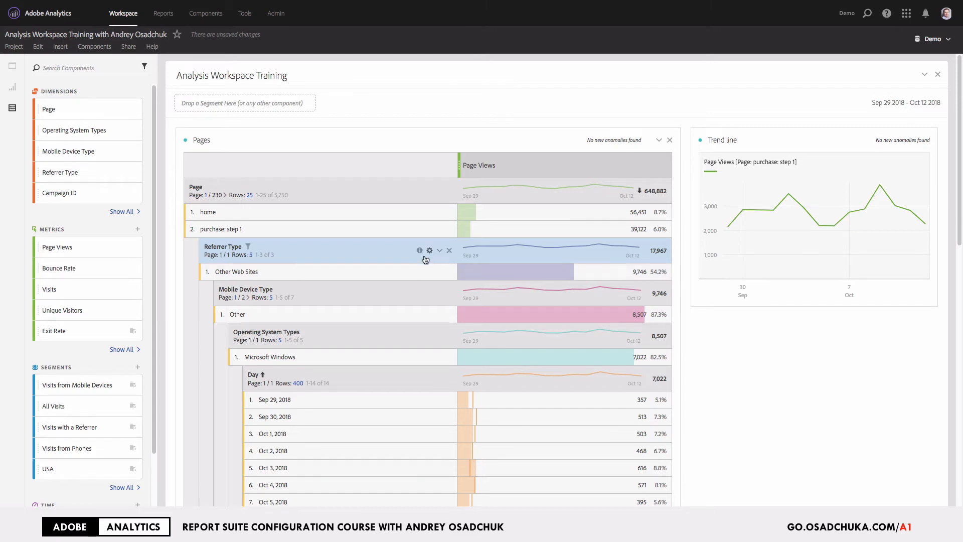
mouse_move(358, 142)
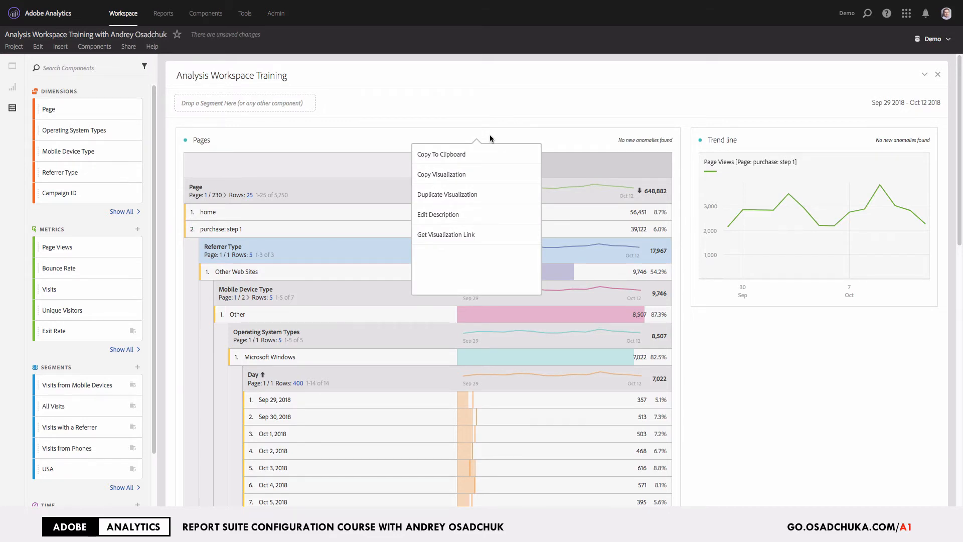
mouse_move(486, 143)
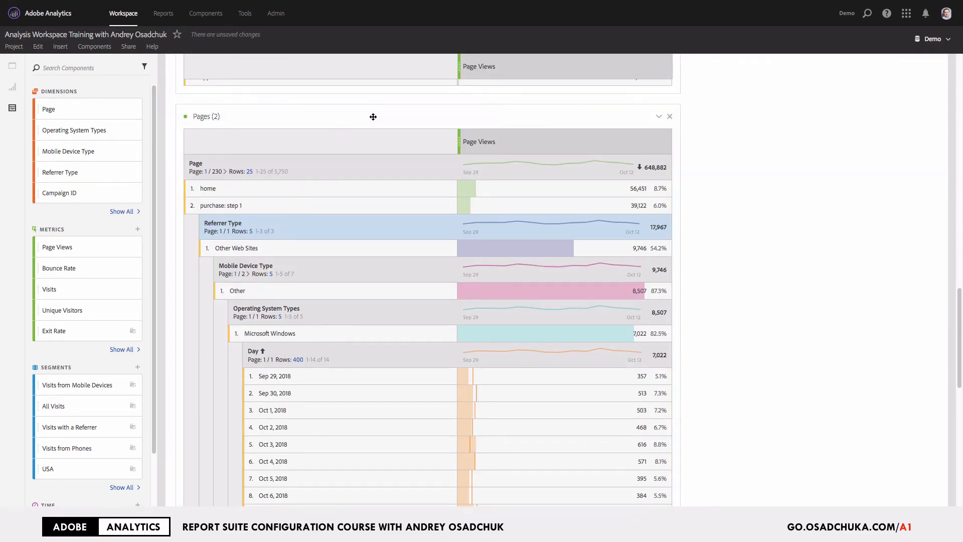
mouse_move(395, 116)
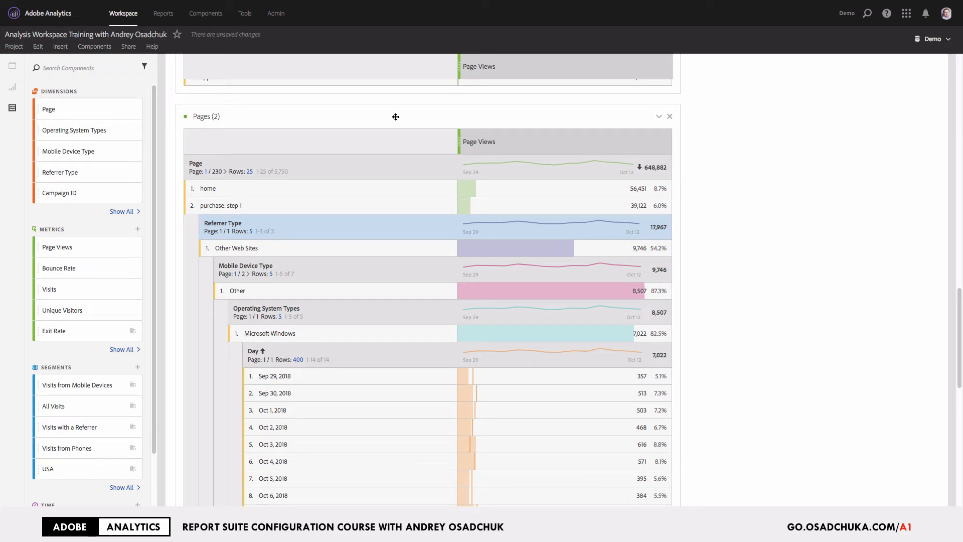
mouse_move(612, 232)
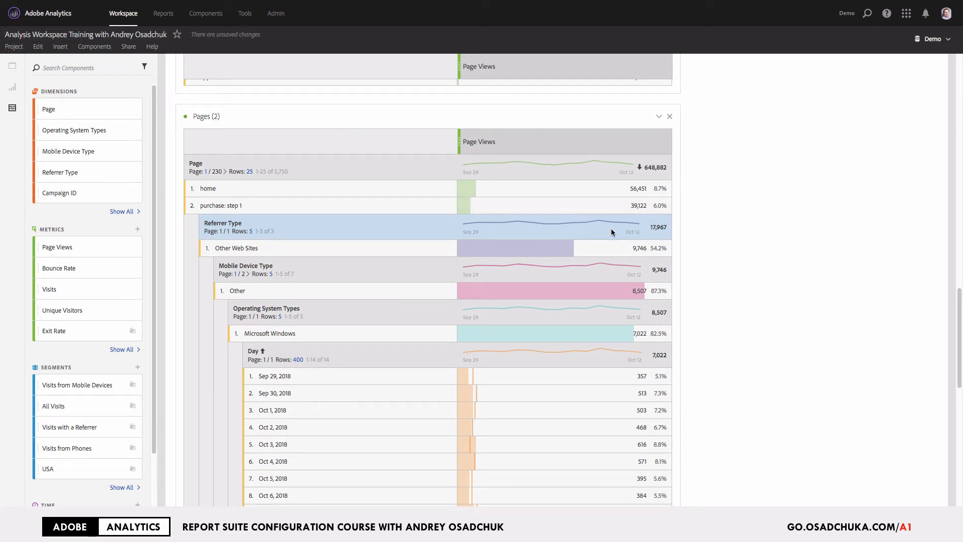
mouse_move(681, 154)
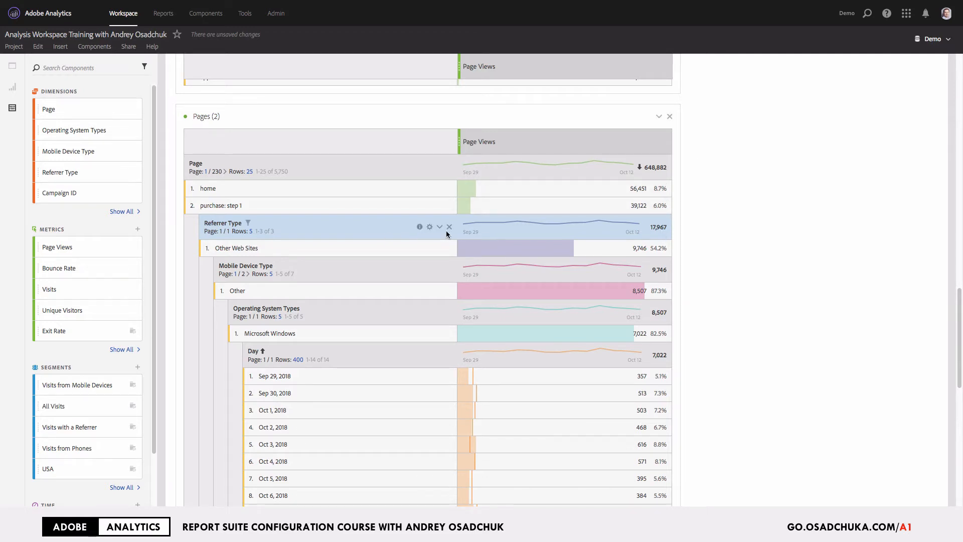
Step: Remove the nested Referrer Type breakdowns so Pages (2) lists only Page rows
left_click(450, 226)
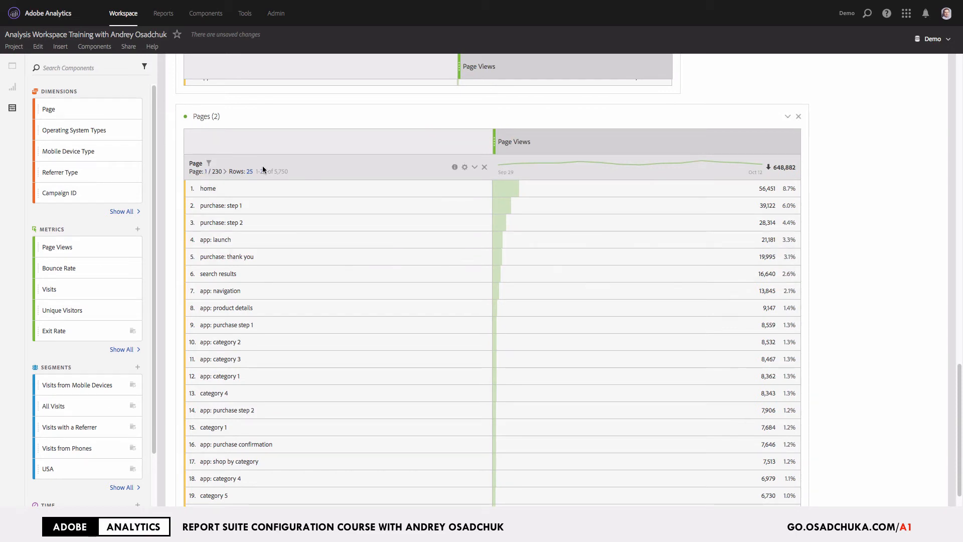
mouse_move(842, 113)
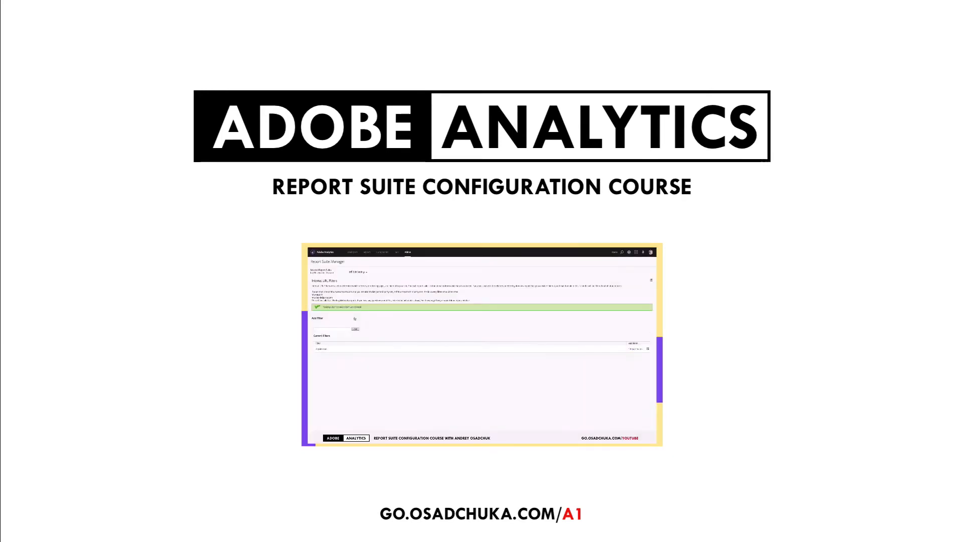
left_click(356, 329)
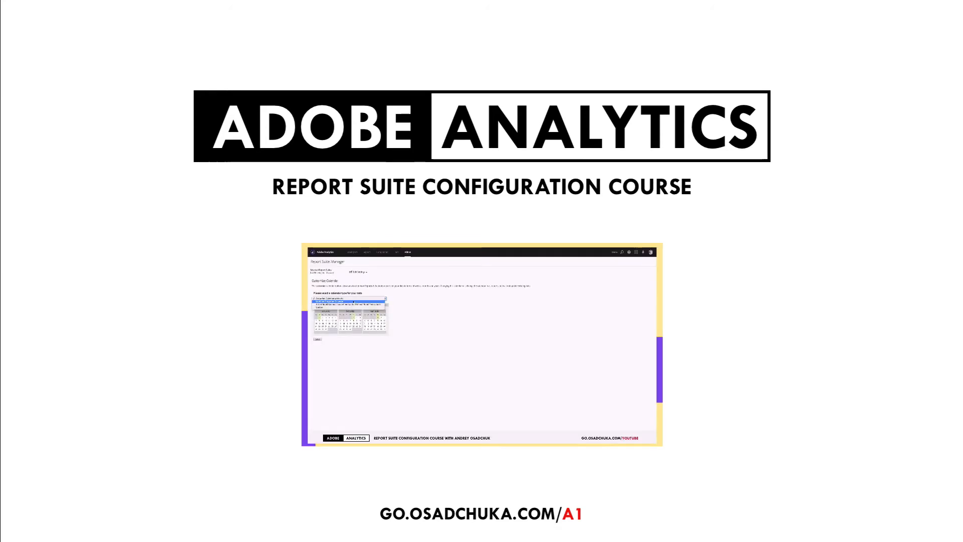
left_click(317, 338)
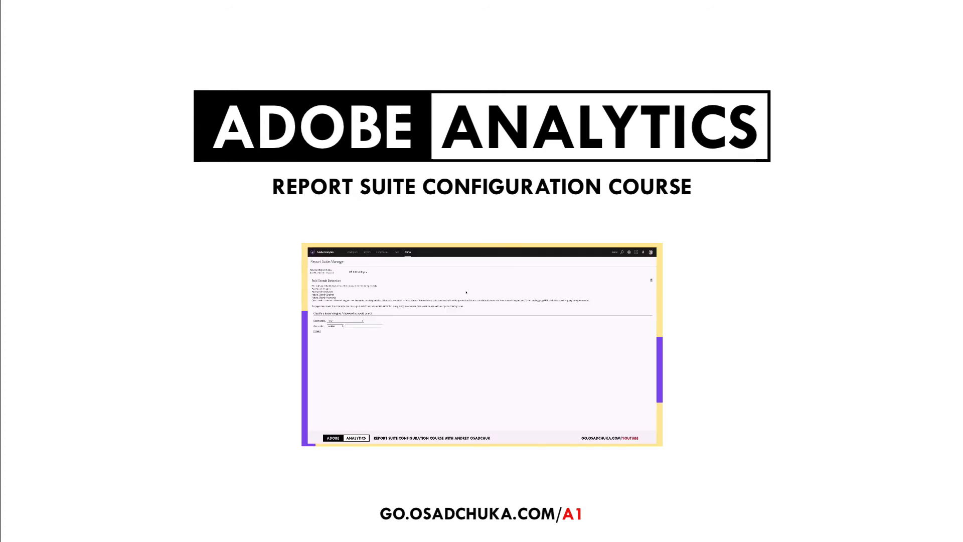
left_click(316, 332)
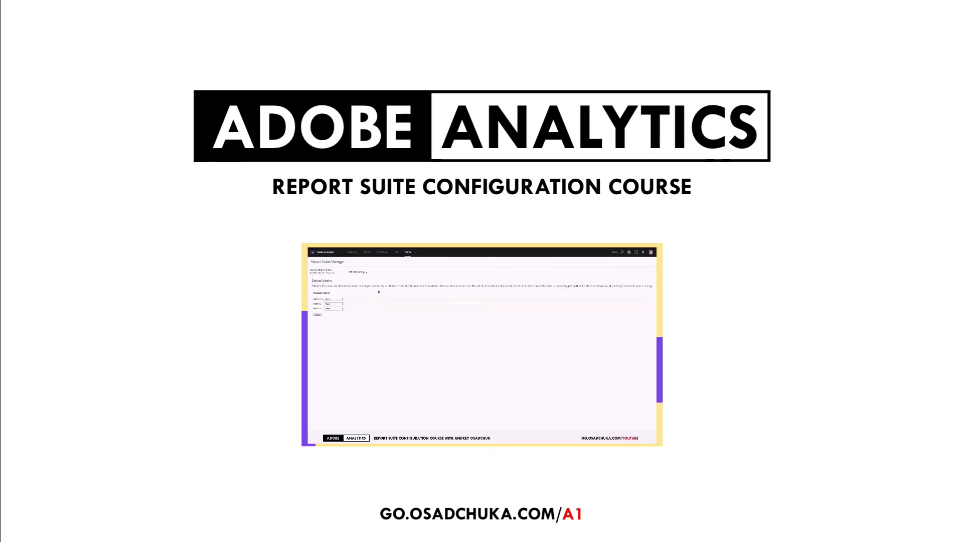
left_click(332, 300)
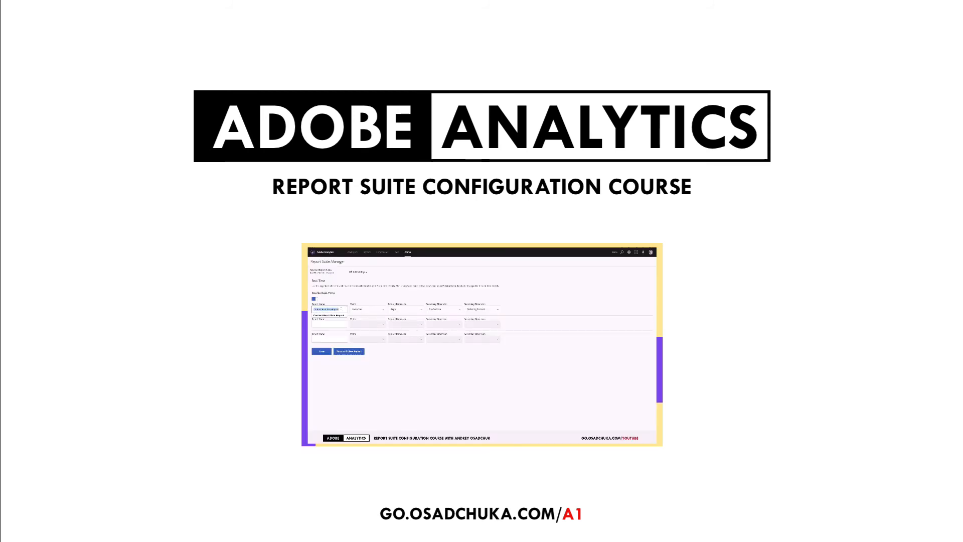
left_click(349, 352)
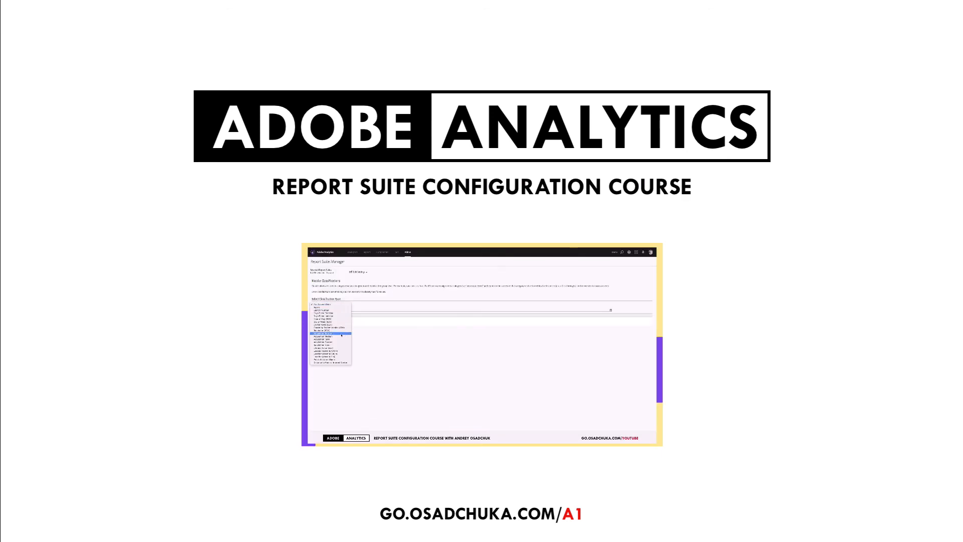
left_click(330, 335)
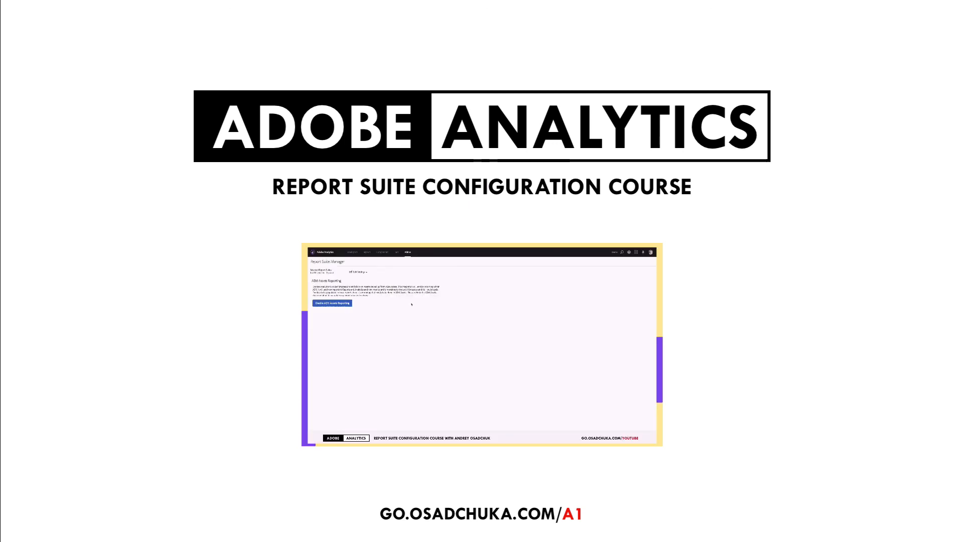
left_click(332, 303)
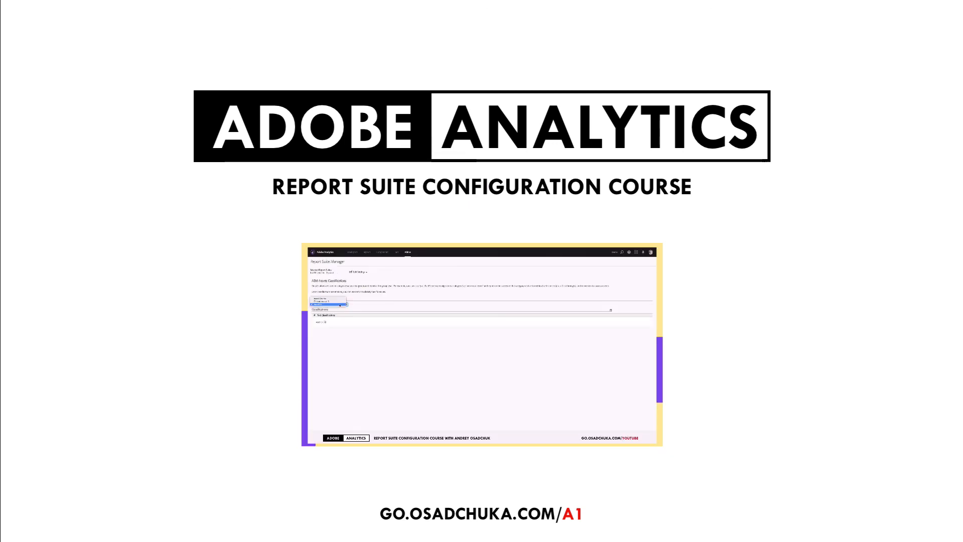